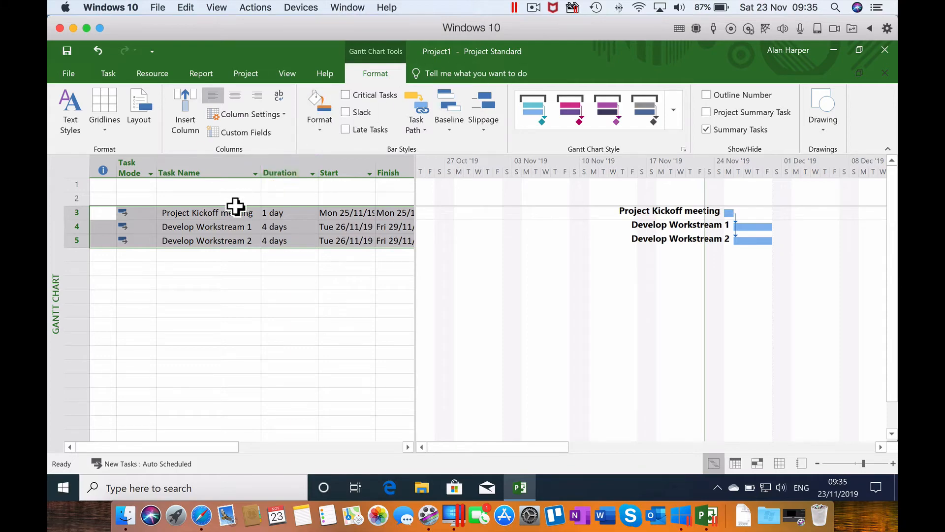
# - Enter a new milestone name in row 2 and give it a November start date
pyautogui.write('Budget agr')
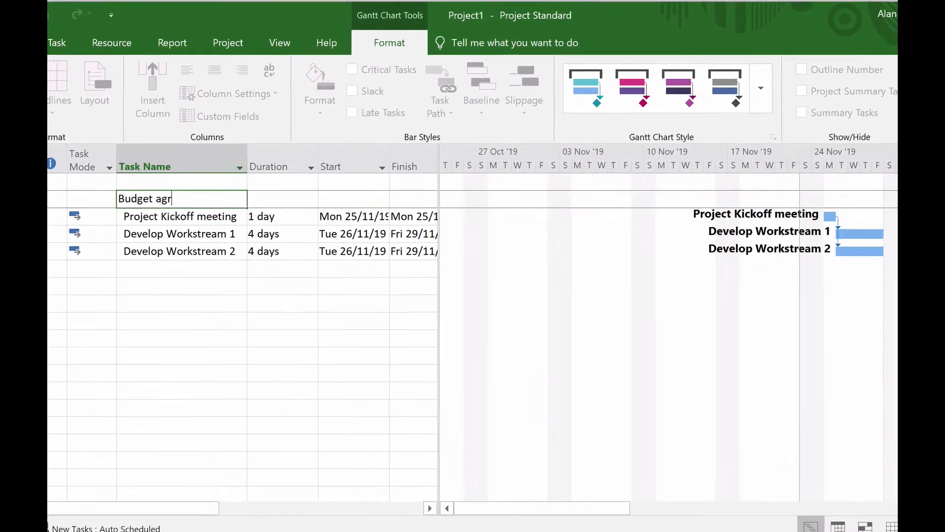
pyautogui.press('Enter')
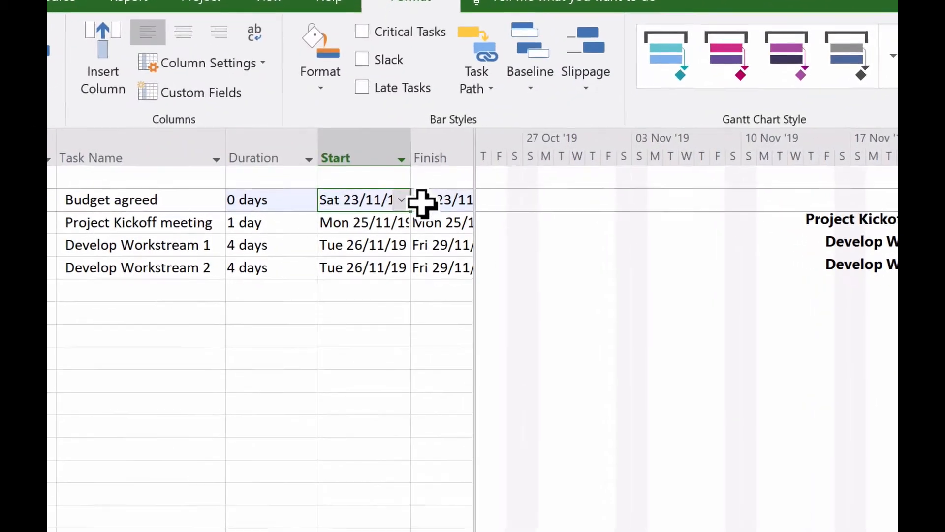
pyautogui.click(401, 199)
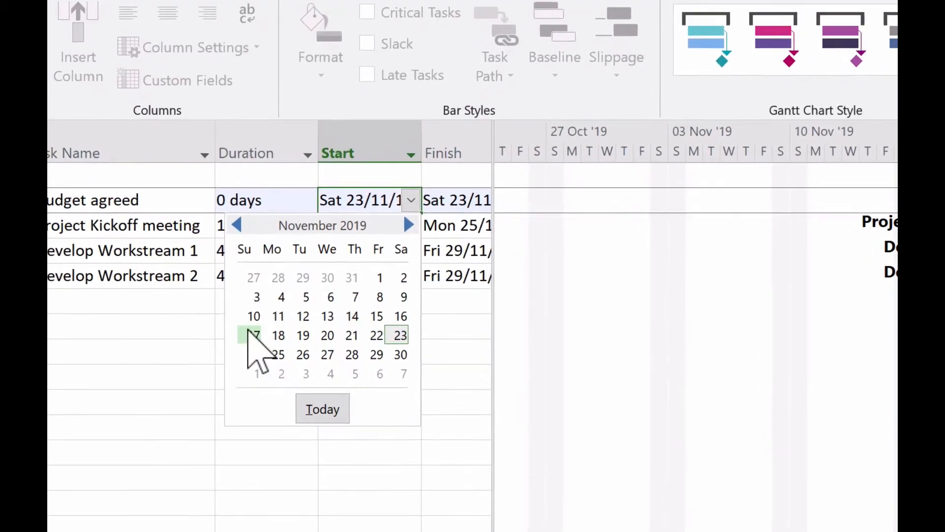
pyautogui.click(253, 335)
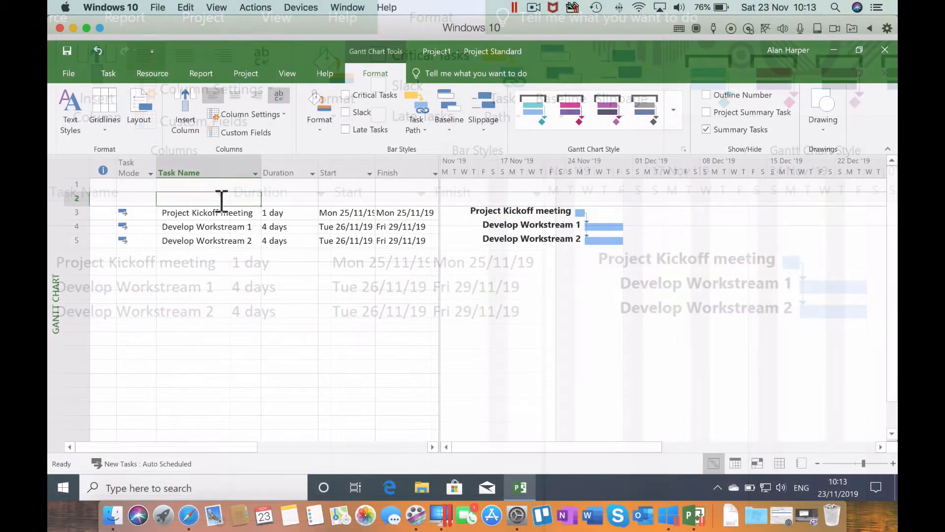
# - Name the milestone 'Budget Agreed', date it 18 November, and dismiss the start-date warning
pyautogui.write('Budget Agreed')
pyautogui.click(290, 198)
pyautogui.write('0 days')
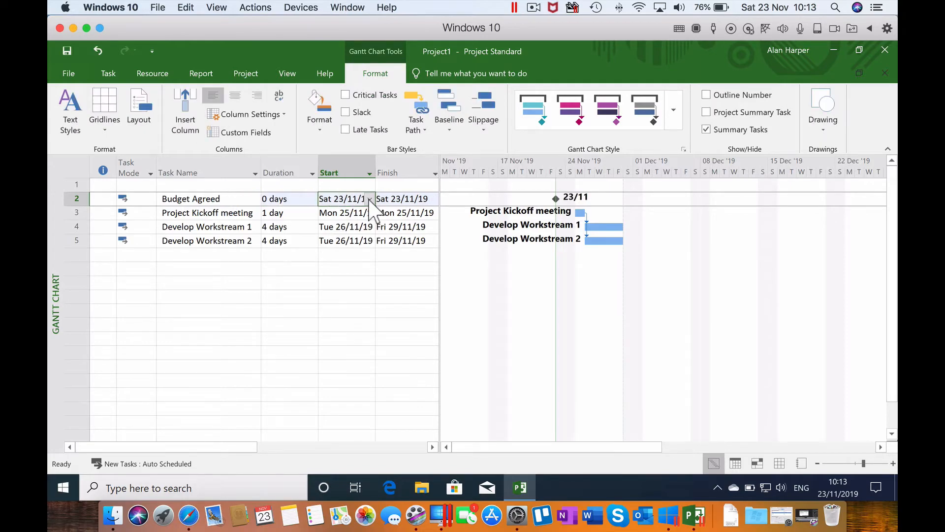
pyautogui.click(368, 199)
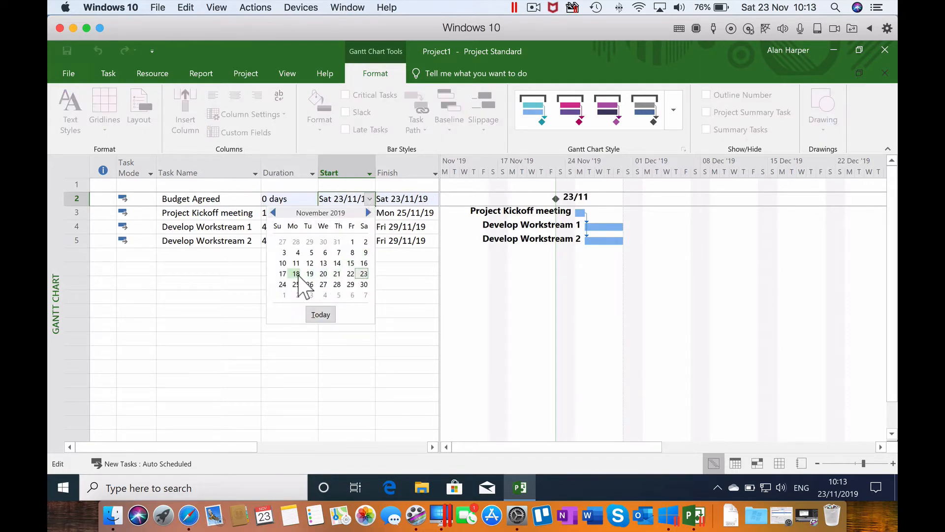
pyautogui.click(295, 273)
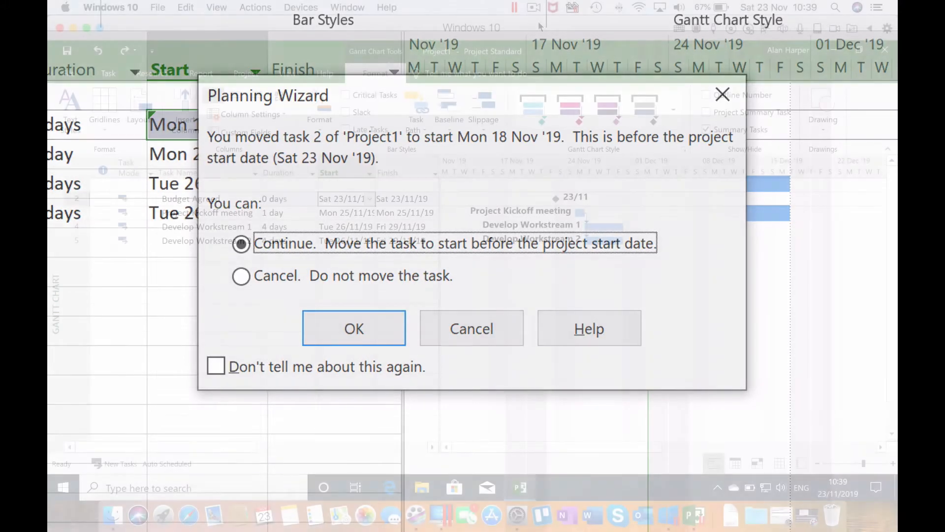
pyautogui.click(354, 328)
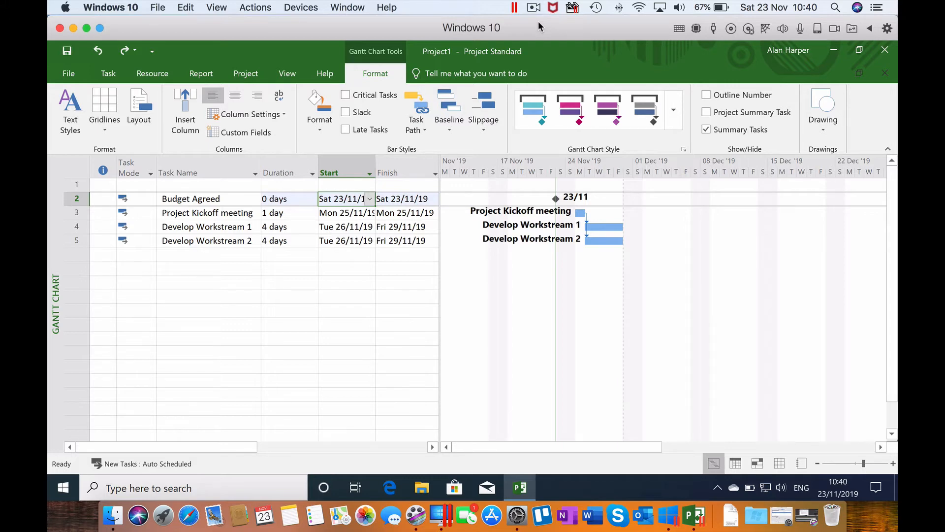
# - Set the Project Information start date to Mon 04/11/19
pyautogui.click(245, 73)
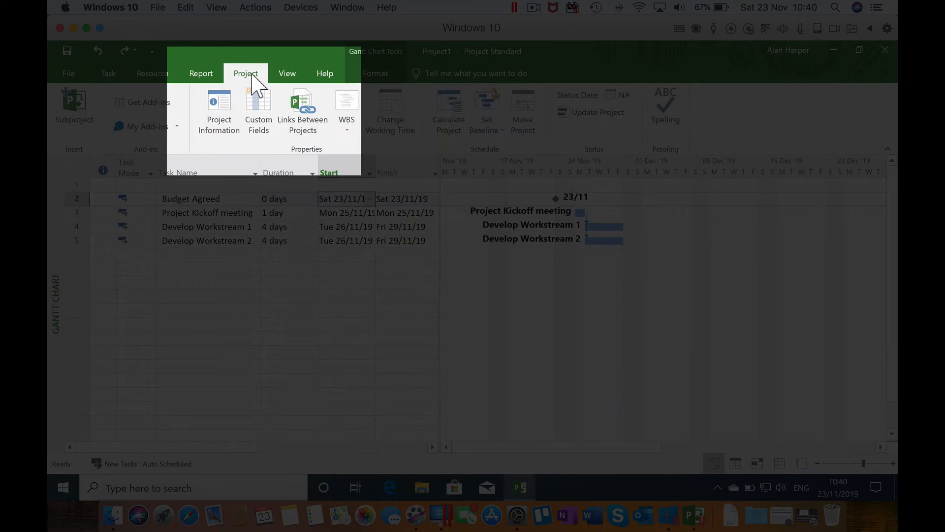
pyautogui.moveTo(219, 108)
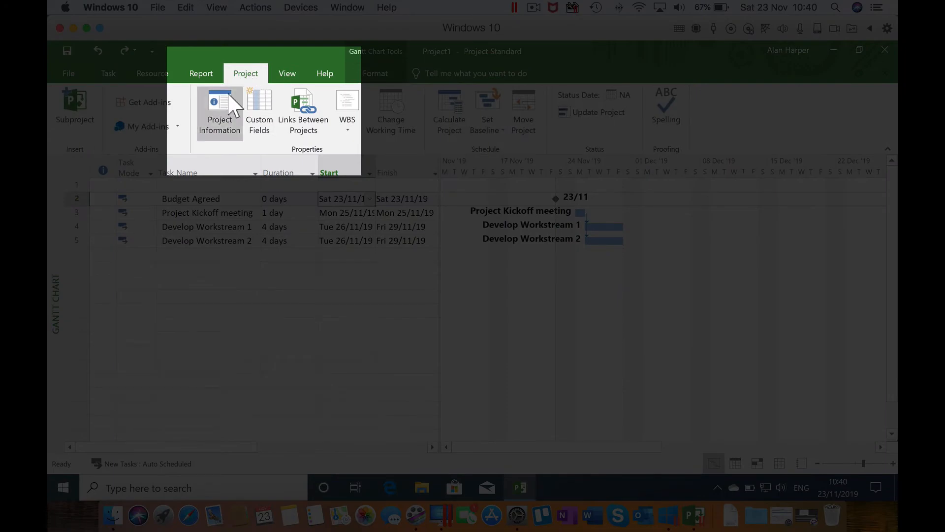
pyautogui.click(219, 113)
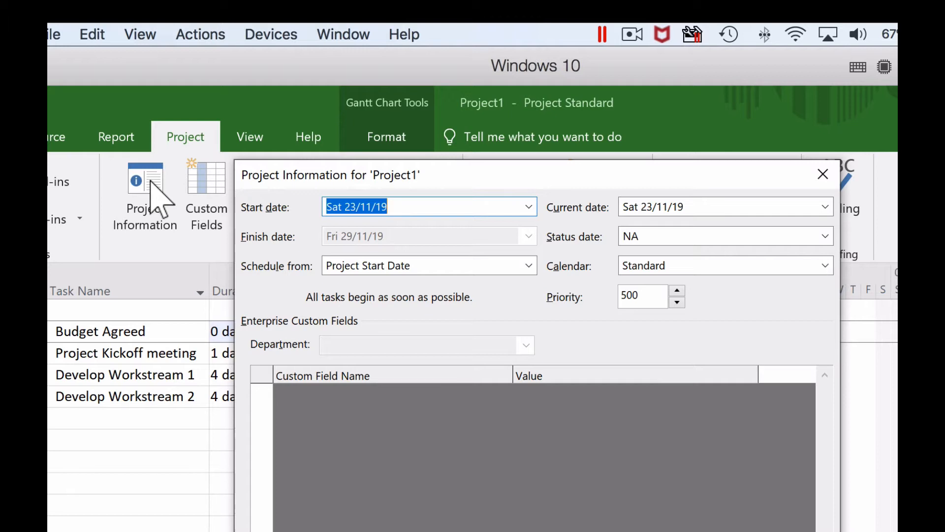
pyautogui.moveTo(519, 217)
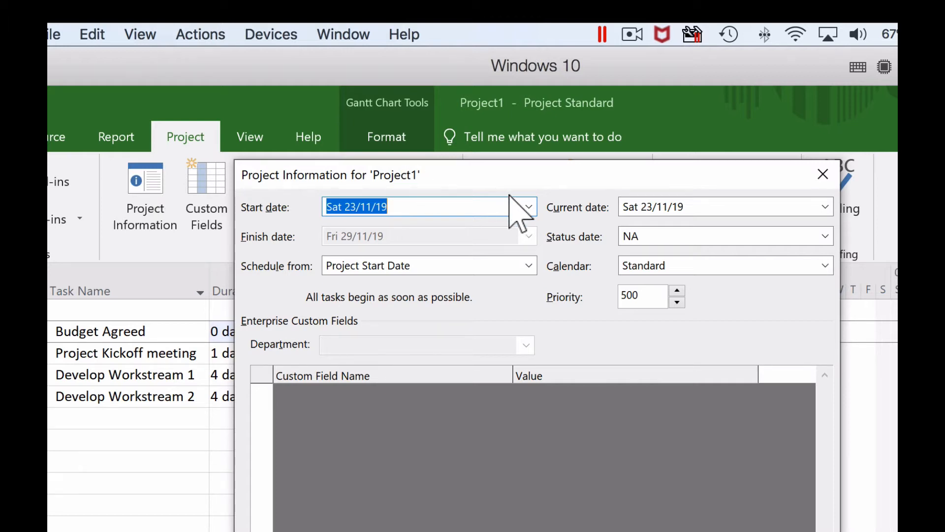
pyautogui.click(526, 207)
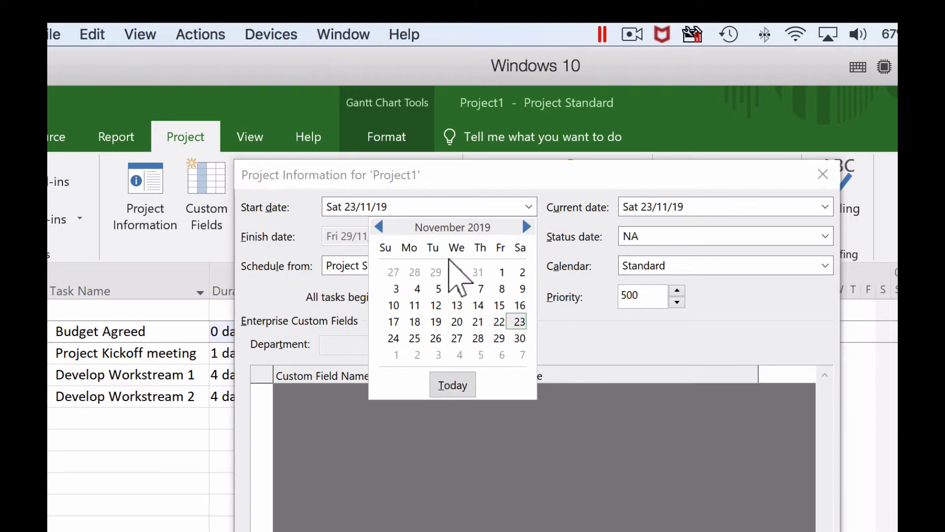
pyautogui.click(416, 288)
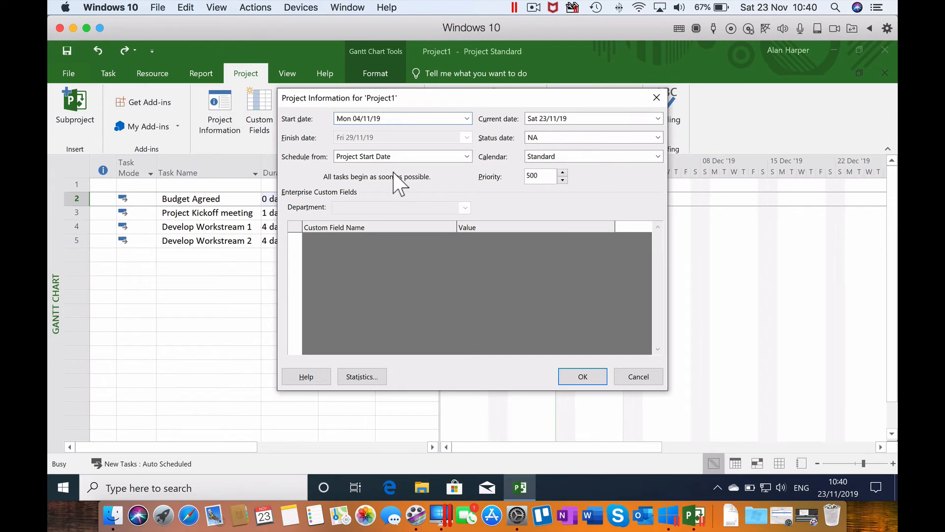
pyautogui.click(582, 376)
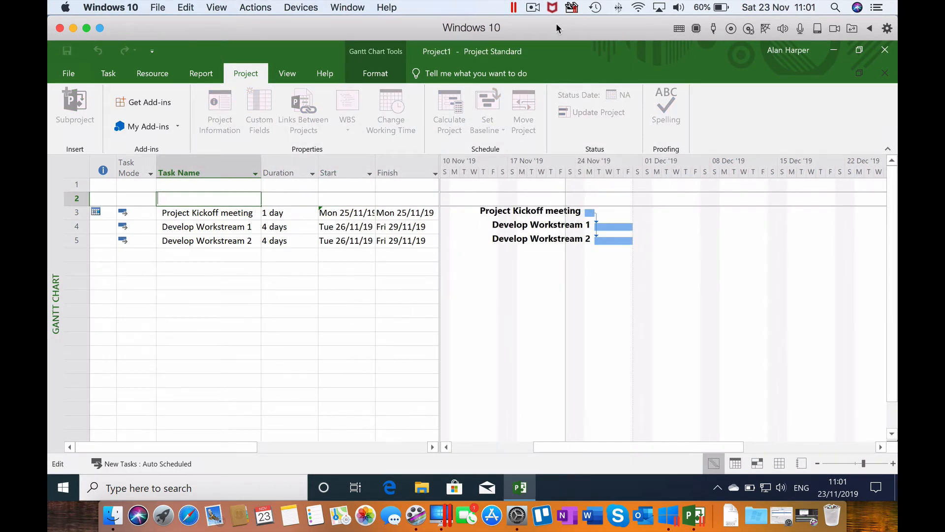
# - Name the milestone 'Budget agreed' and set its start date to 18 November
pyautogui.write('Budget a')
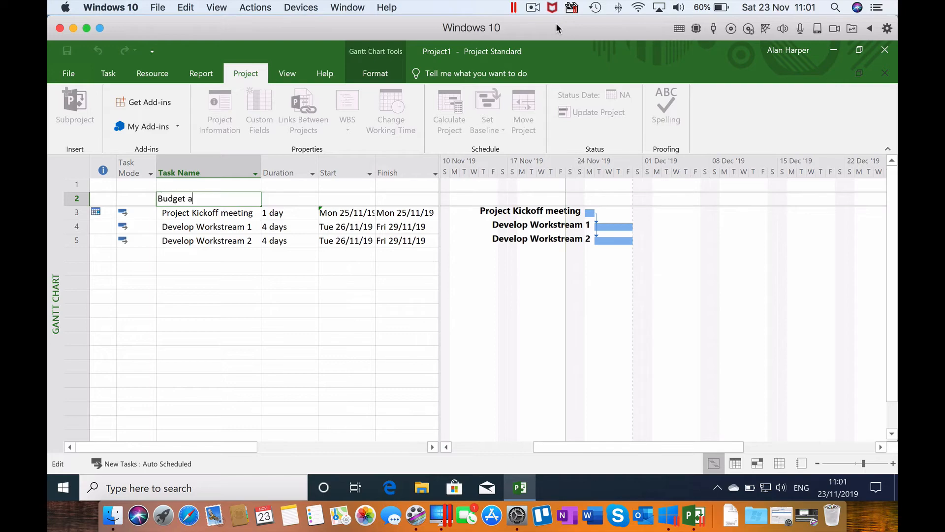
pyautogui.write('greed')
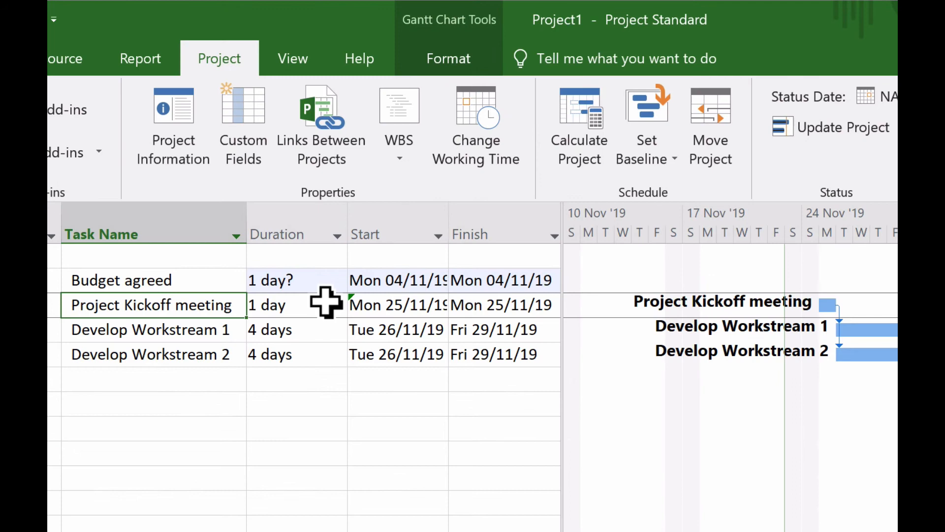
pyautogui.click(392, 280)
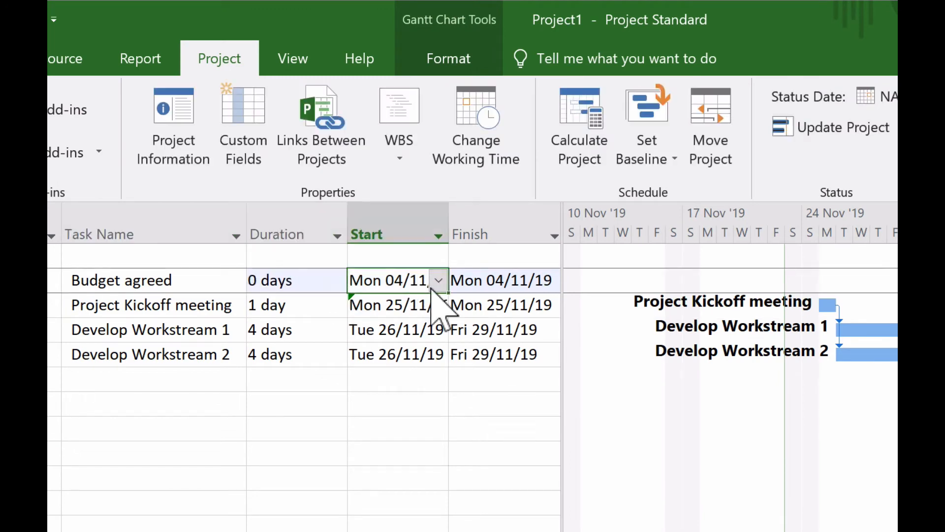
pyautogui.click(438, 279)
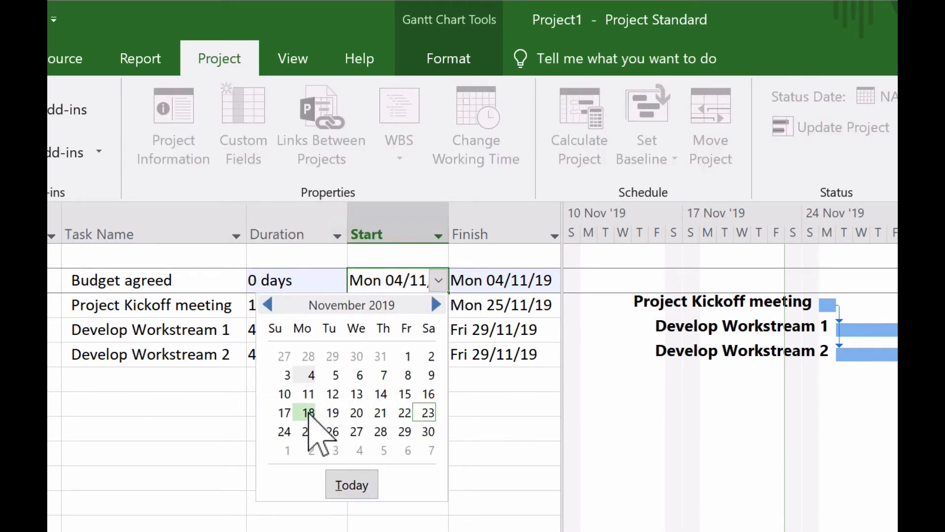
pyautogui.click(309, 413)
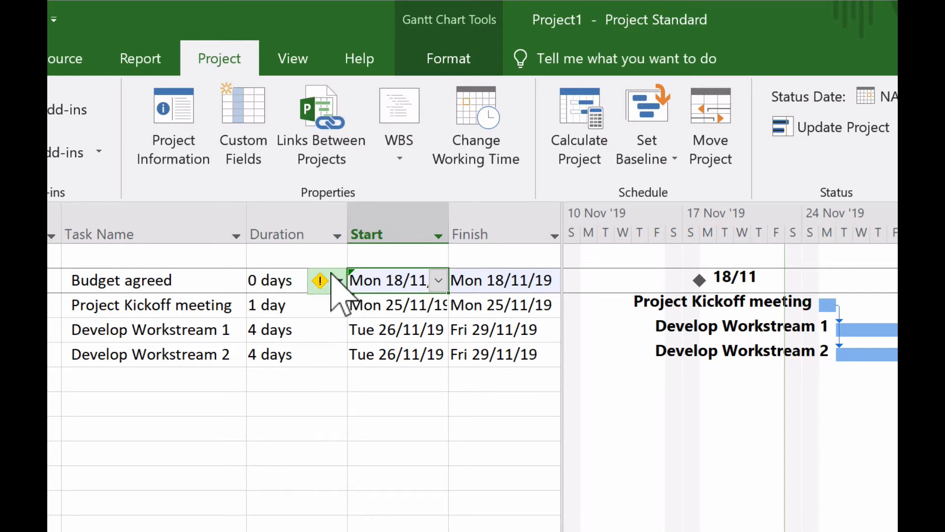
# - Review and dismiss the scheduling constraint options for the milestone
pyautogui.click(320, 280)
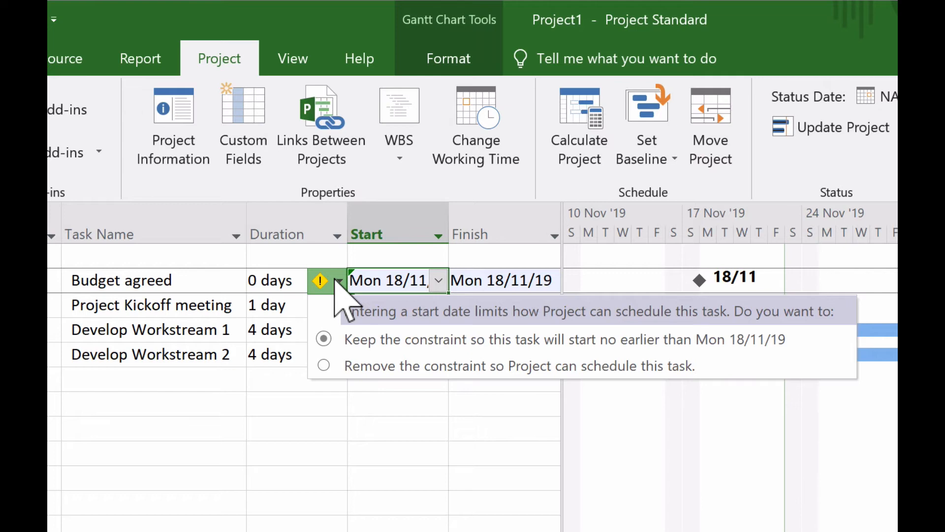
pyautogui.moveTo(395, 344)
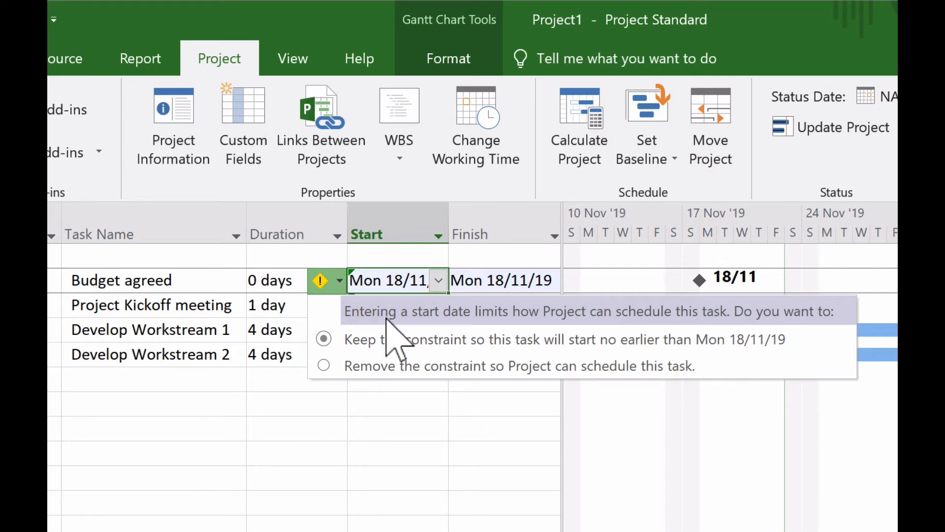
pyautogui.click(323, 339)
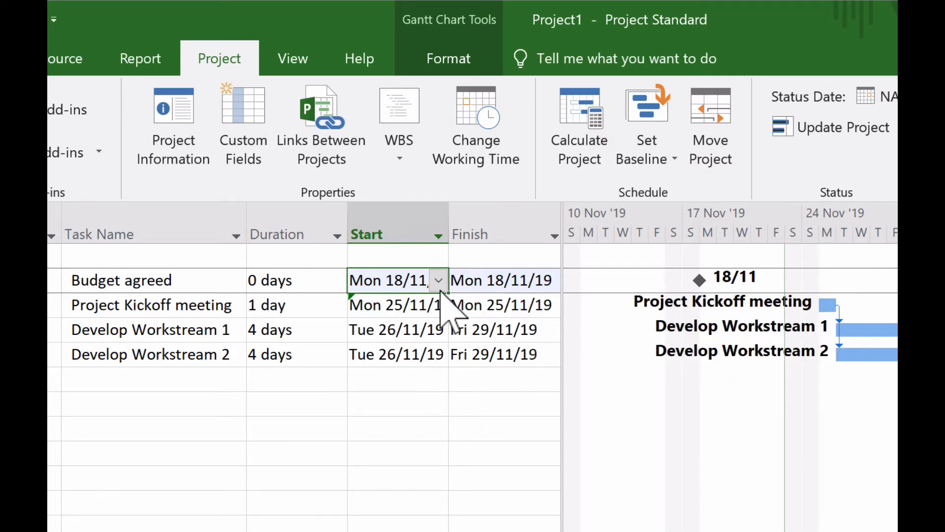
pyautogui.click(438, 280)
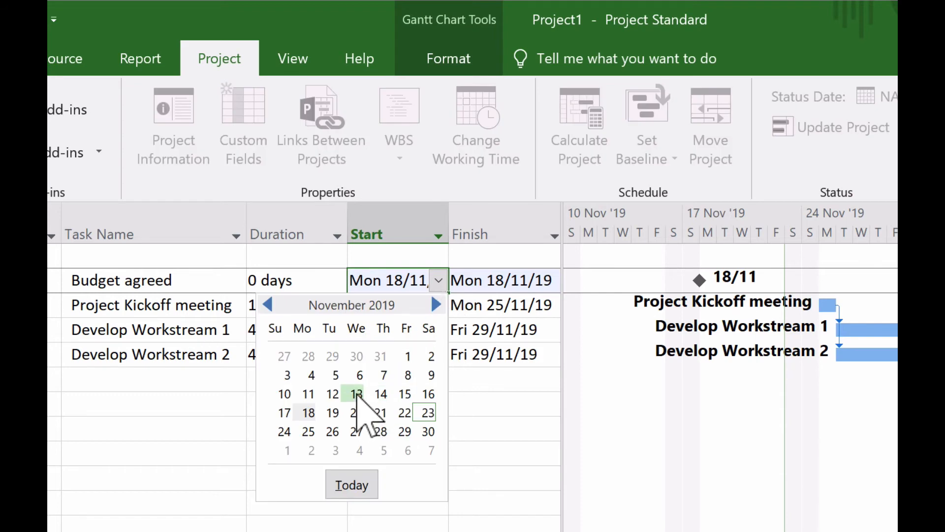
# - Move Budget agreed to 13/11, then type Mon 18/11 to restore its start date
pyautogui.click(356, 394)
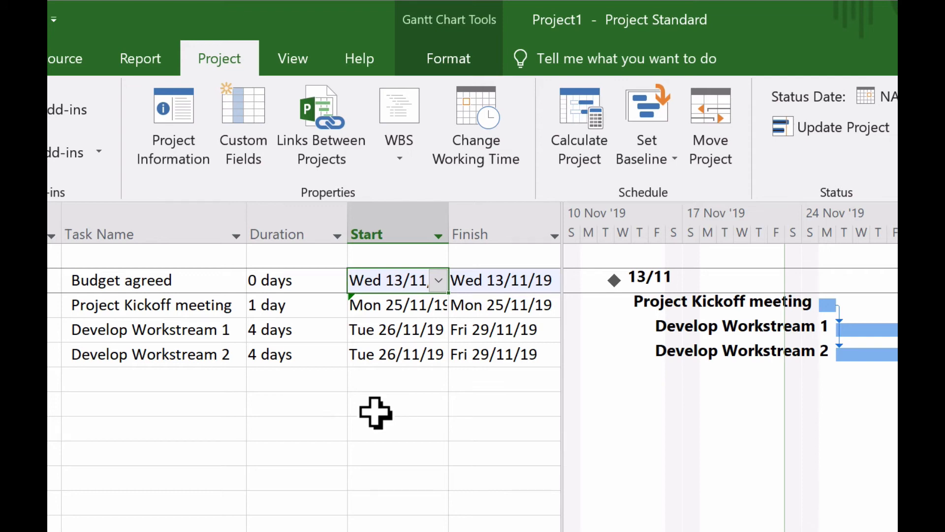
pyautogui.click(438, 280)
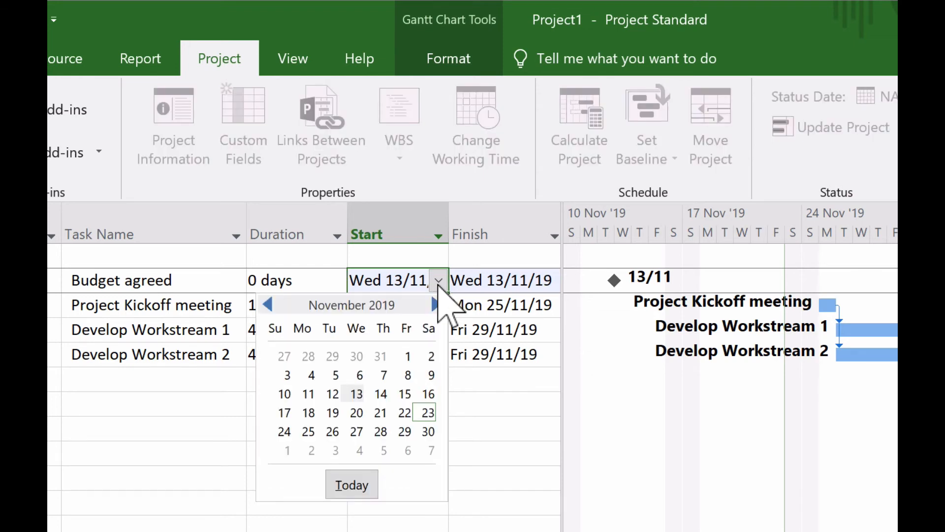
pyautogui.moveTo(431, 344)
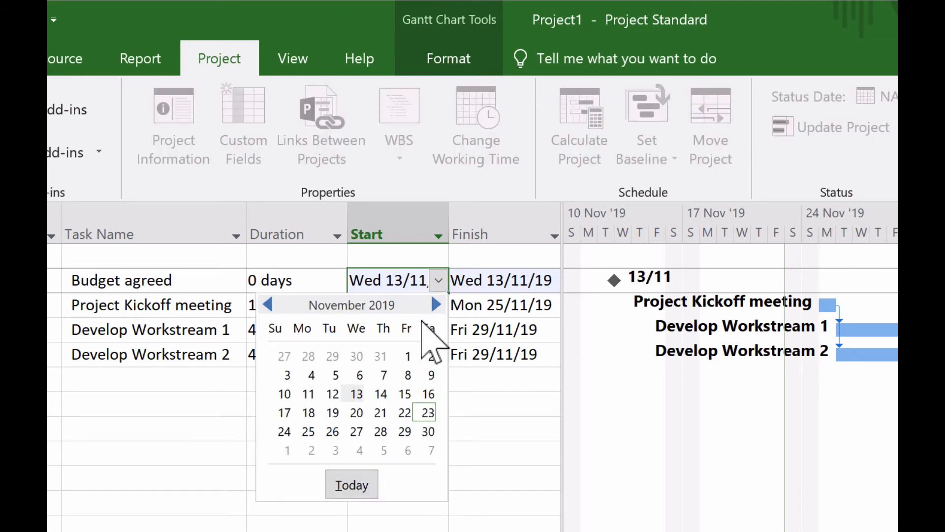
pyautogui.click(407, 357)
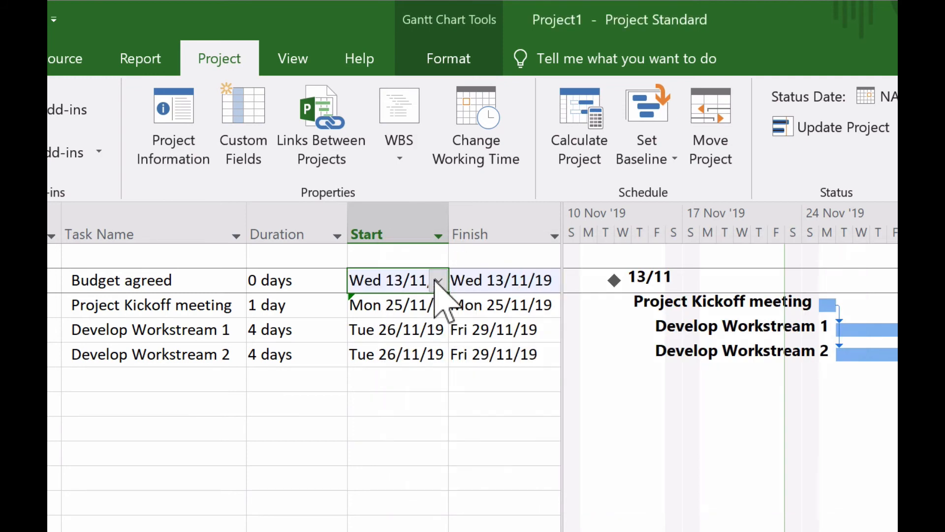
pyautogui.write('Mon 18/11')
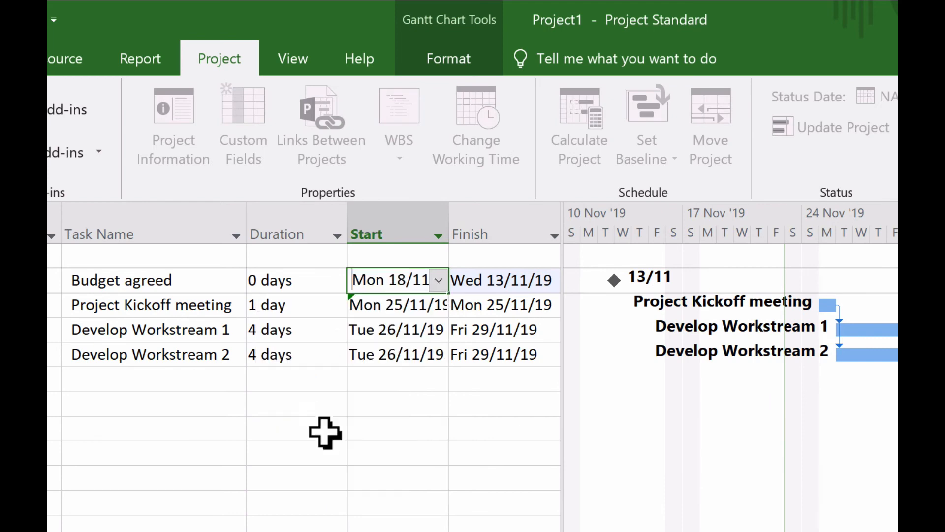
pyautogui.press('Enter')
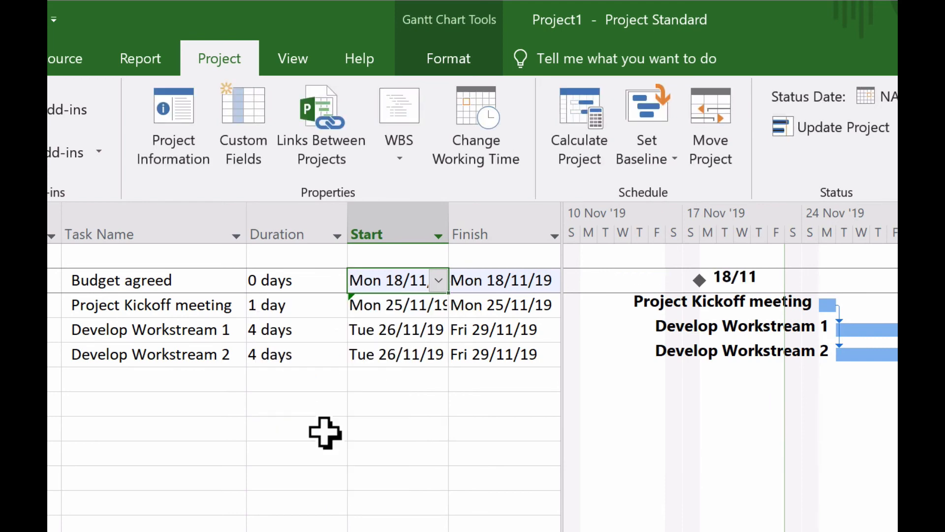